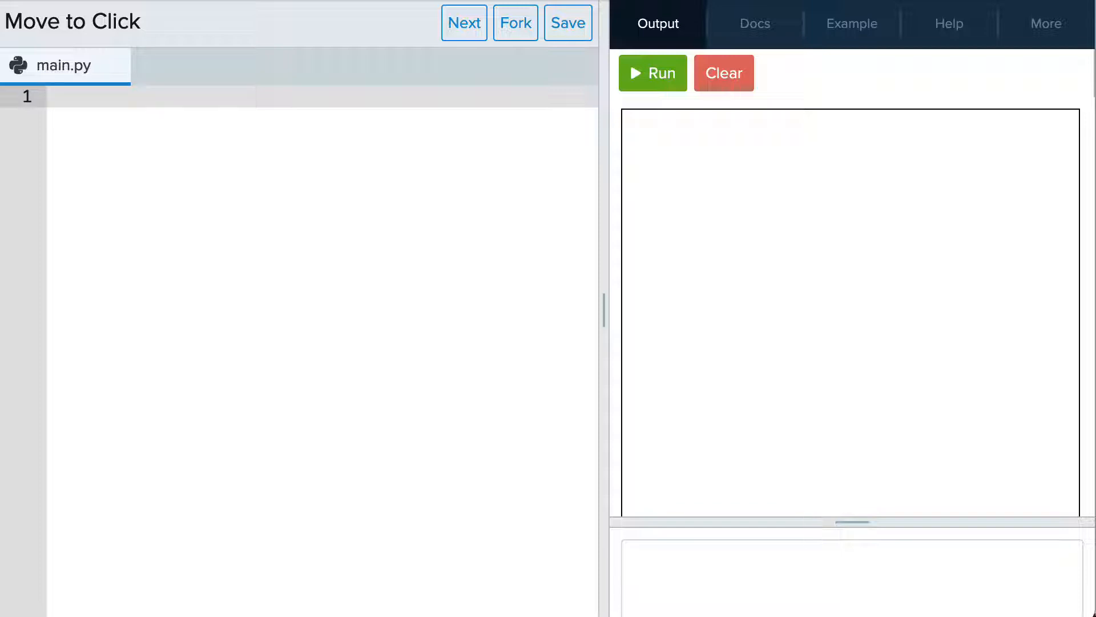
# Add canvas = getscreen() and canvas.onclick(move_to_click) to main.py.
pyautogui.write('can')
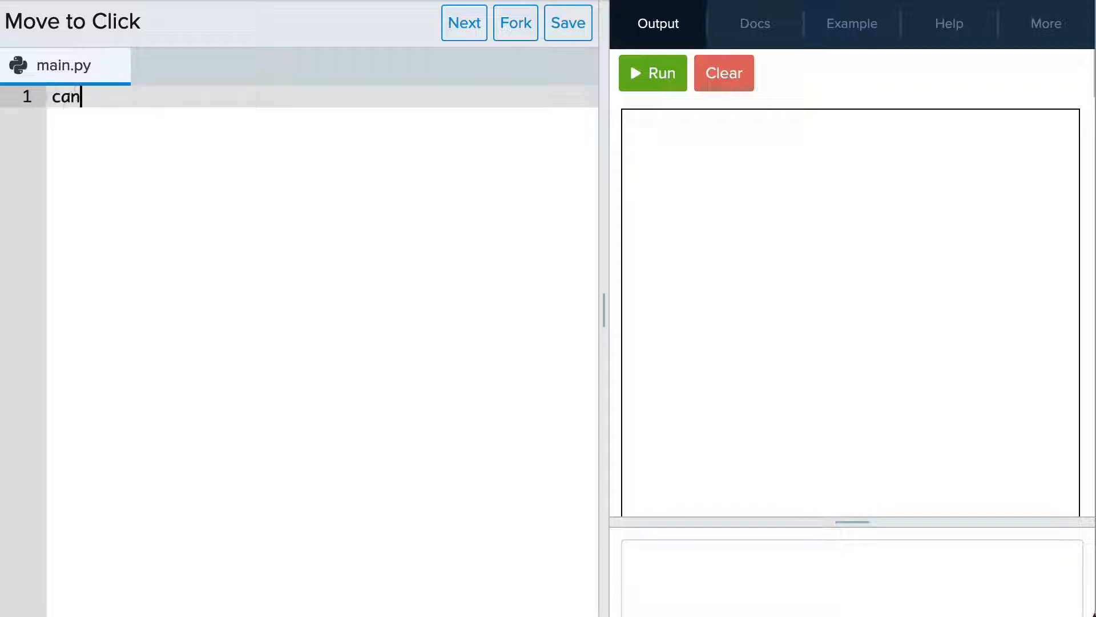
pyautogui.write('vas =')
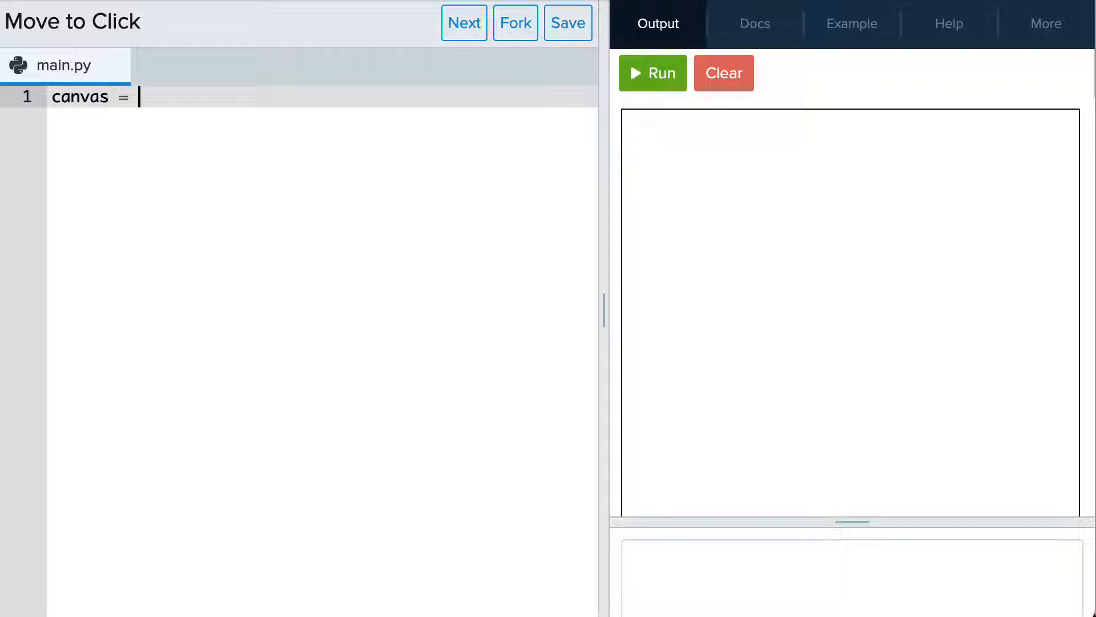
pyautogui.write('getscreen')
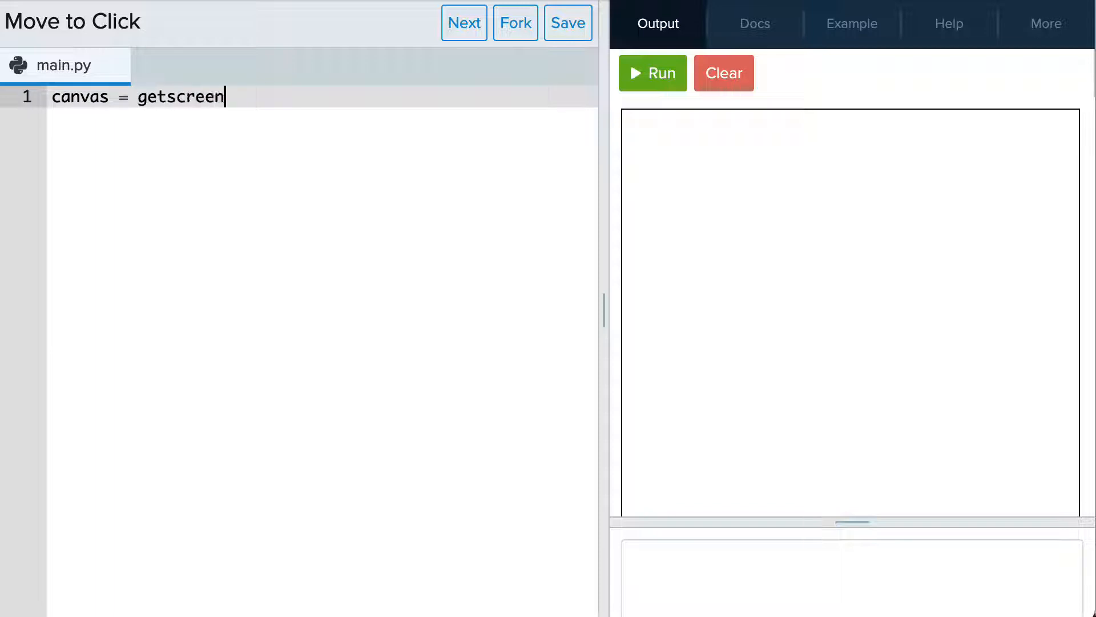
pyautogui.write('()')
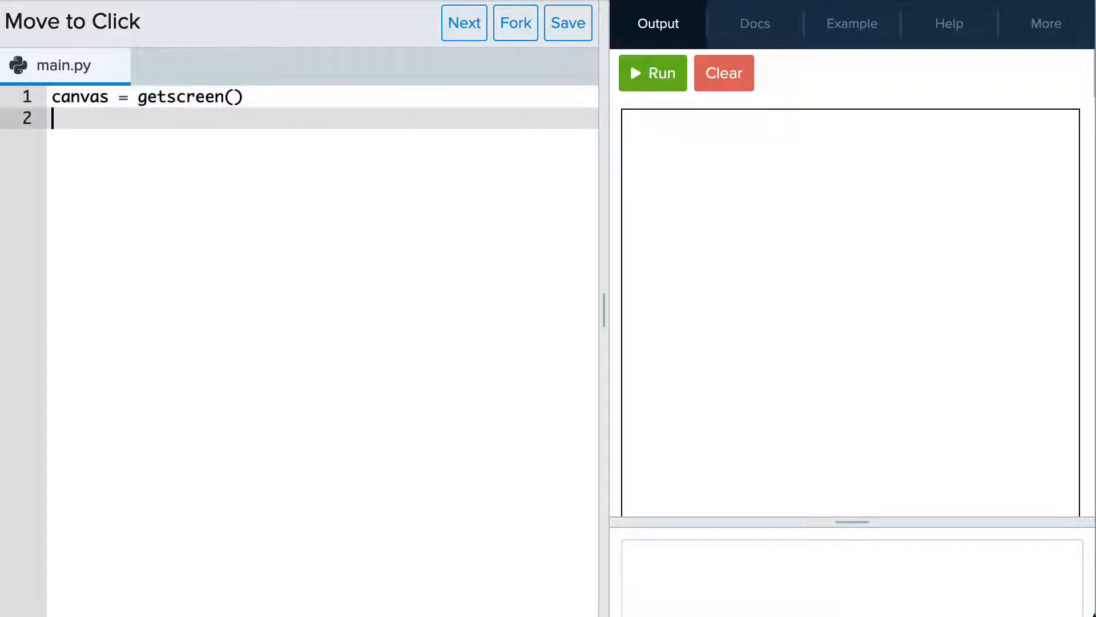
pyautogui.write('canvas.oncli')
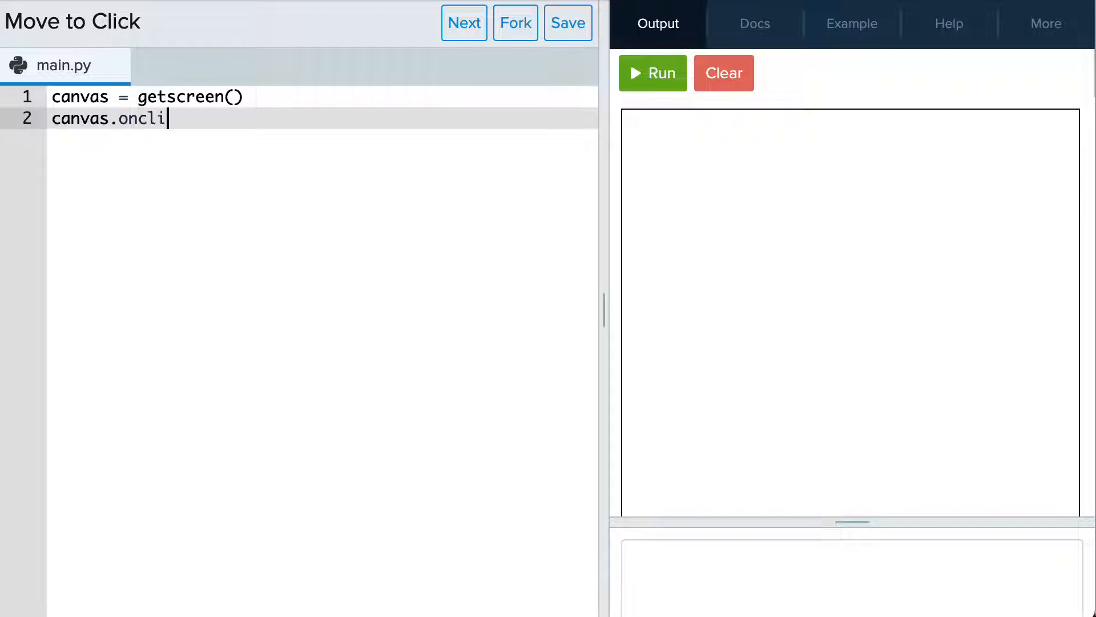
pyautogui.write('ck()')
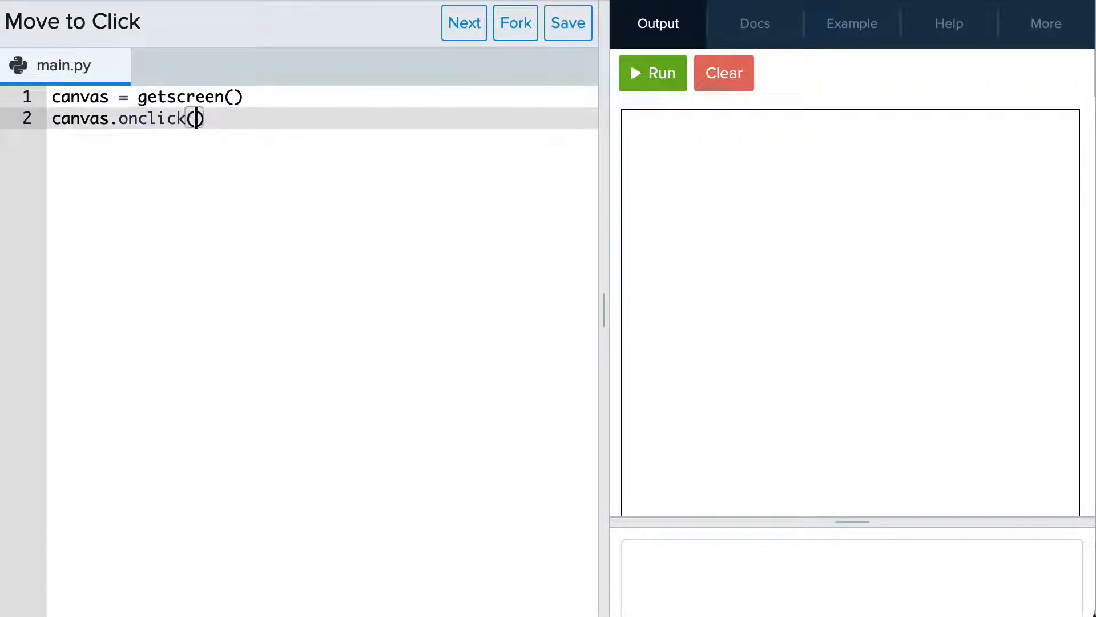
pyautogui.write('move_')
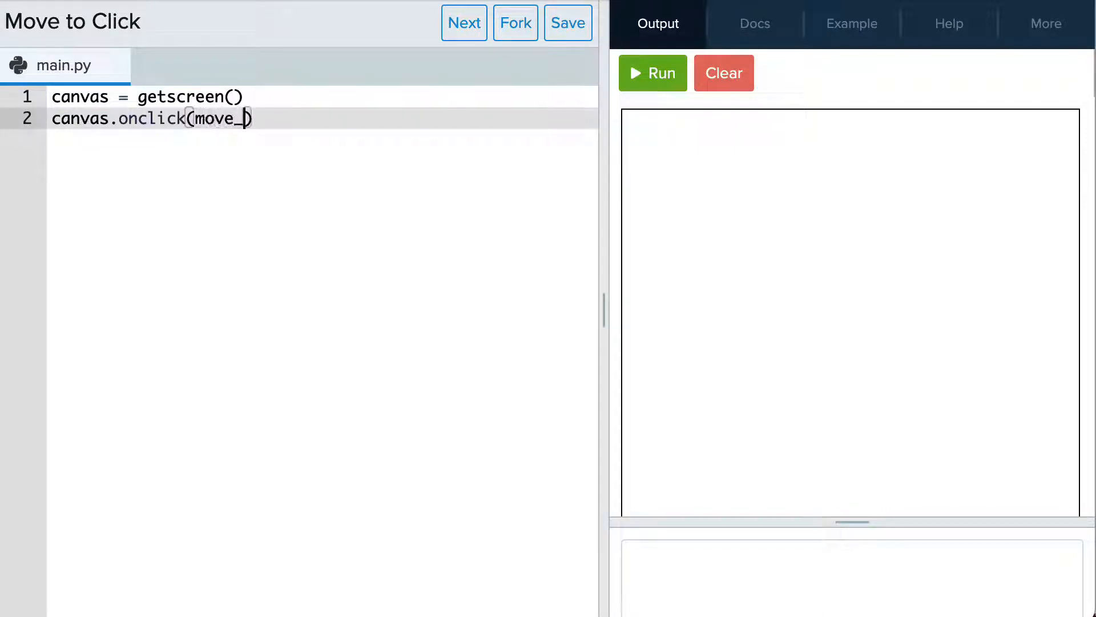
pyautogui.write('to_click')
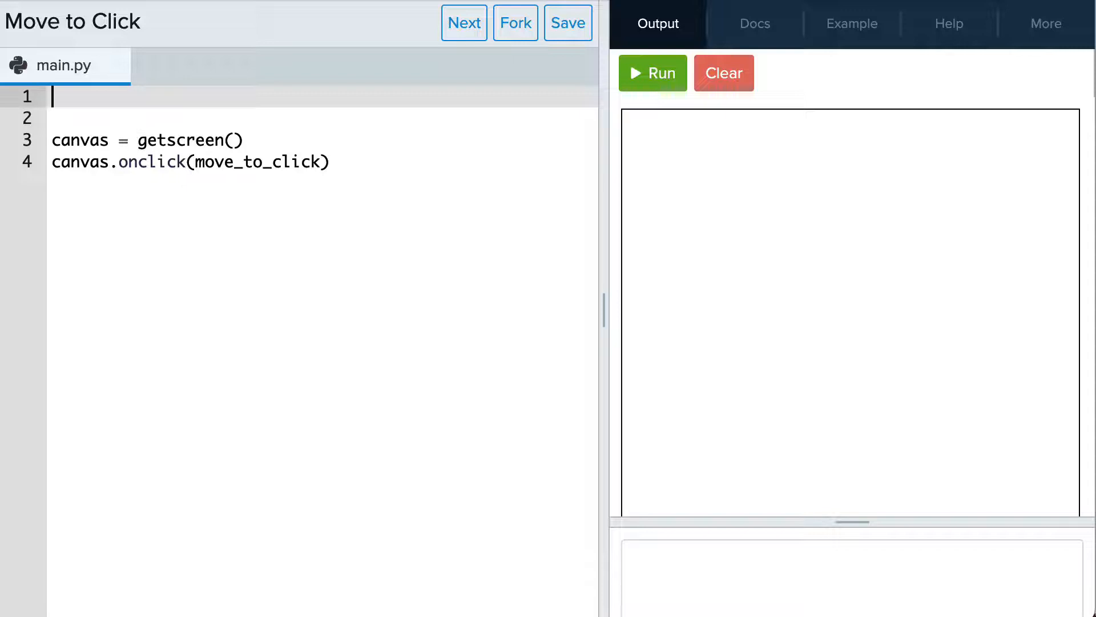
# Write def move_to_click(x, y): with an indented goto(x, y) at line 1.
pyautogui.write('de')
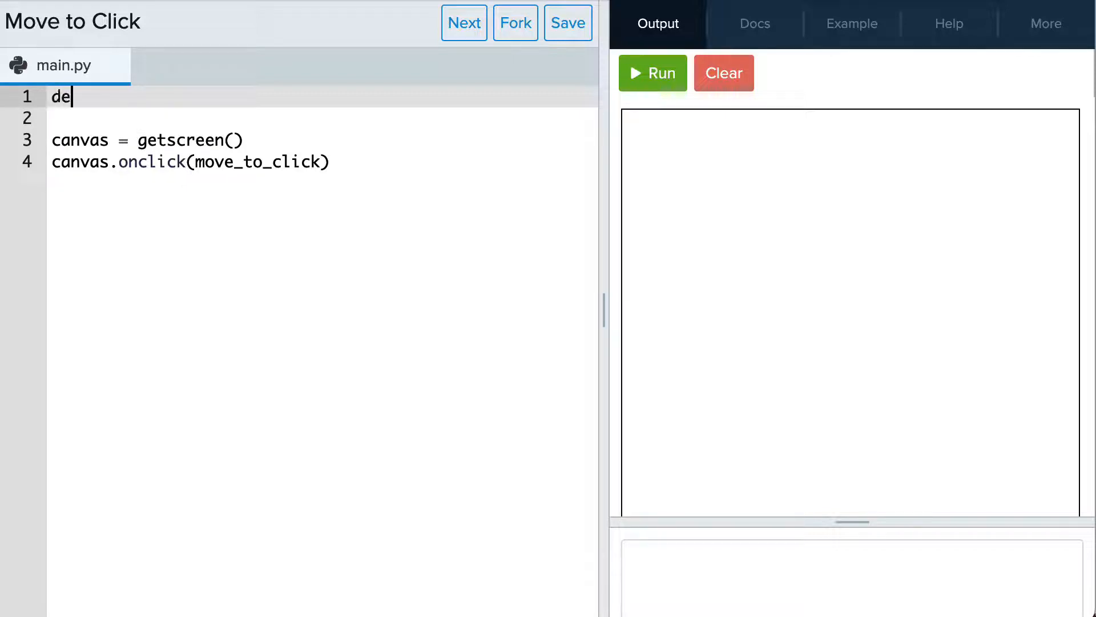
pyautogui.write('f move_to_')
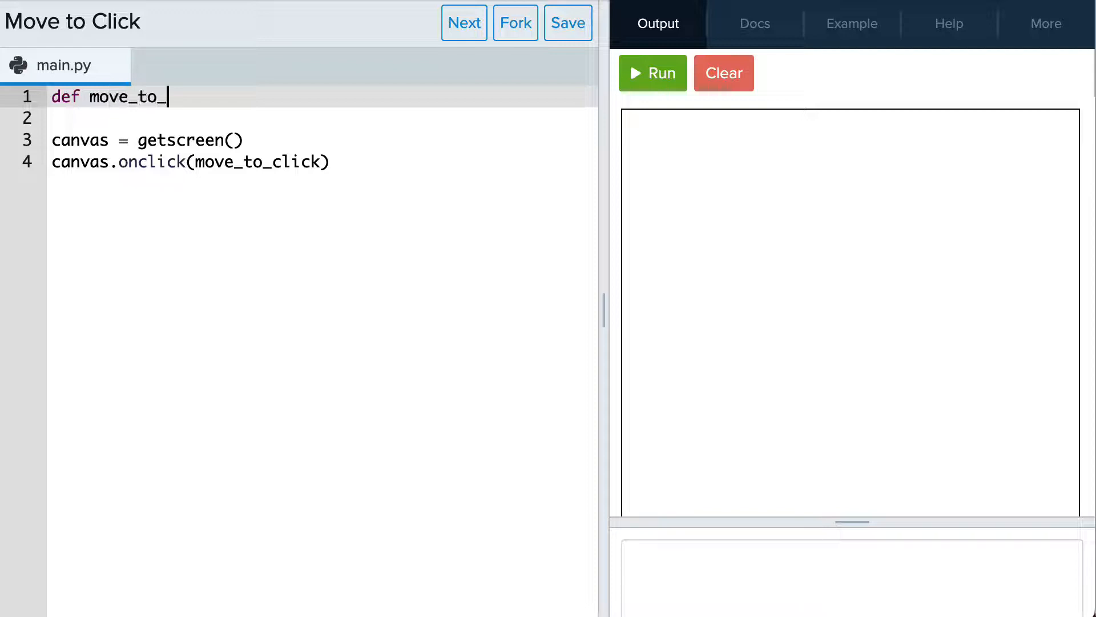
pyautogui.write('click()')
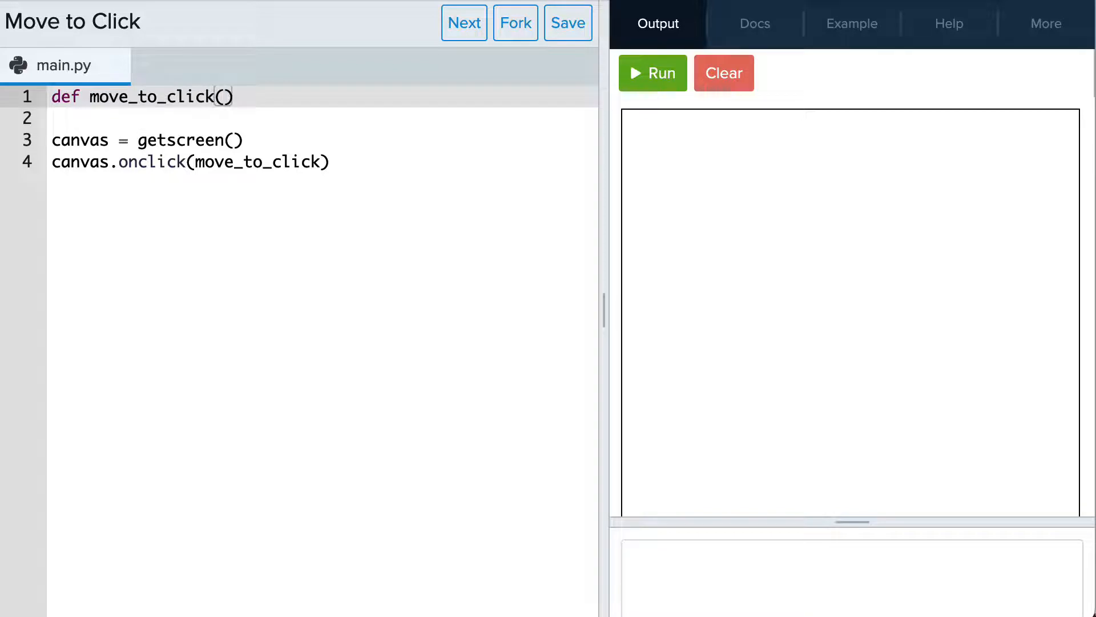
pyautogui.write('x,')
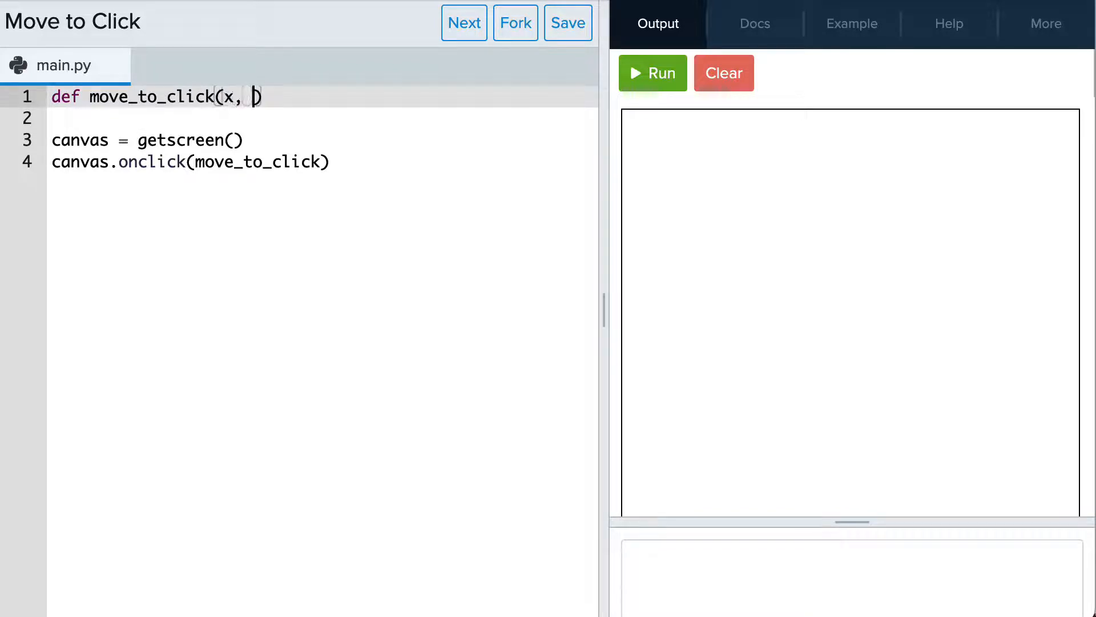
pyautogui.write('y):')
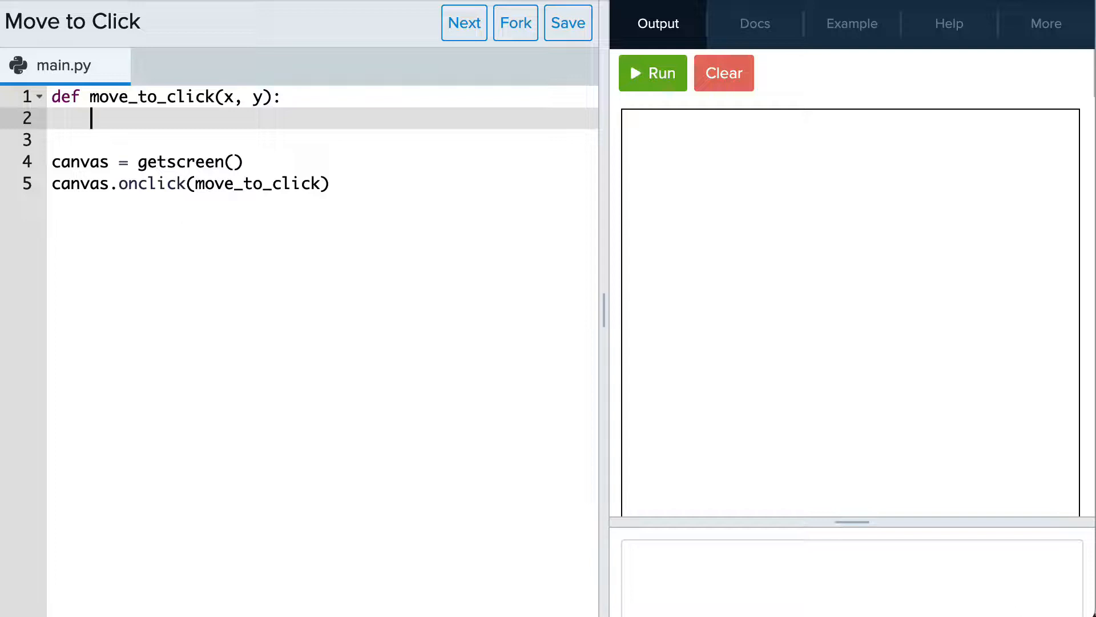
pyautogui.write('goto')
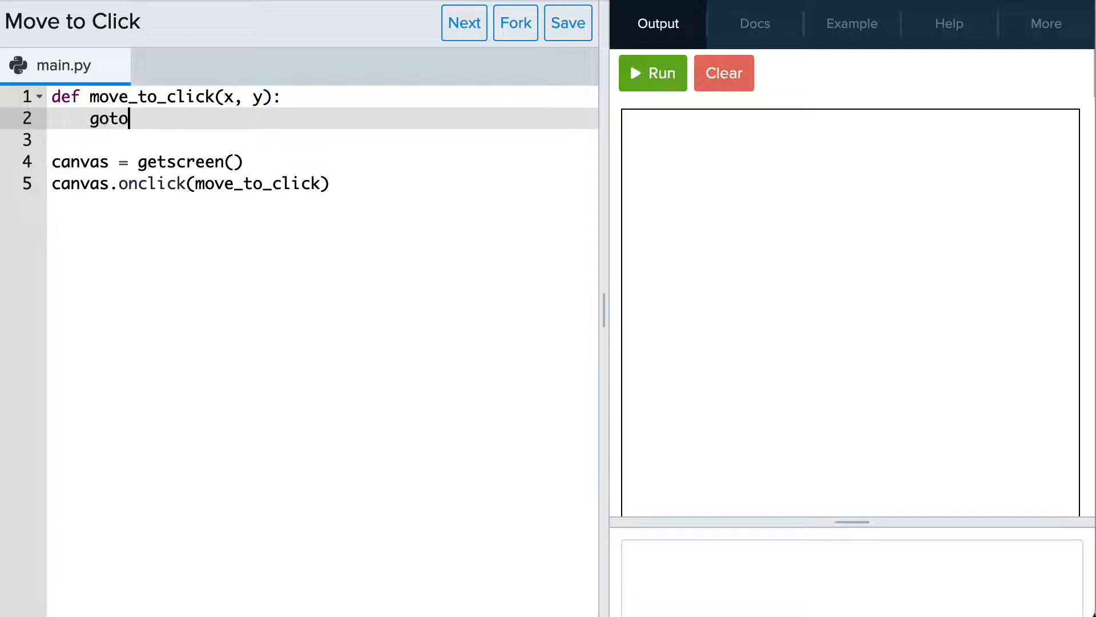
pyautogui.write('(x, y)')
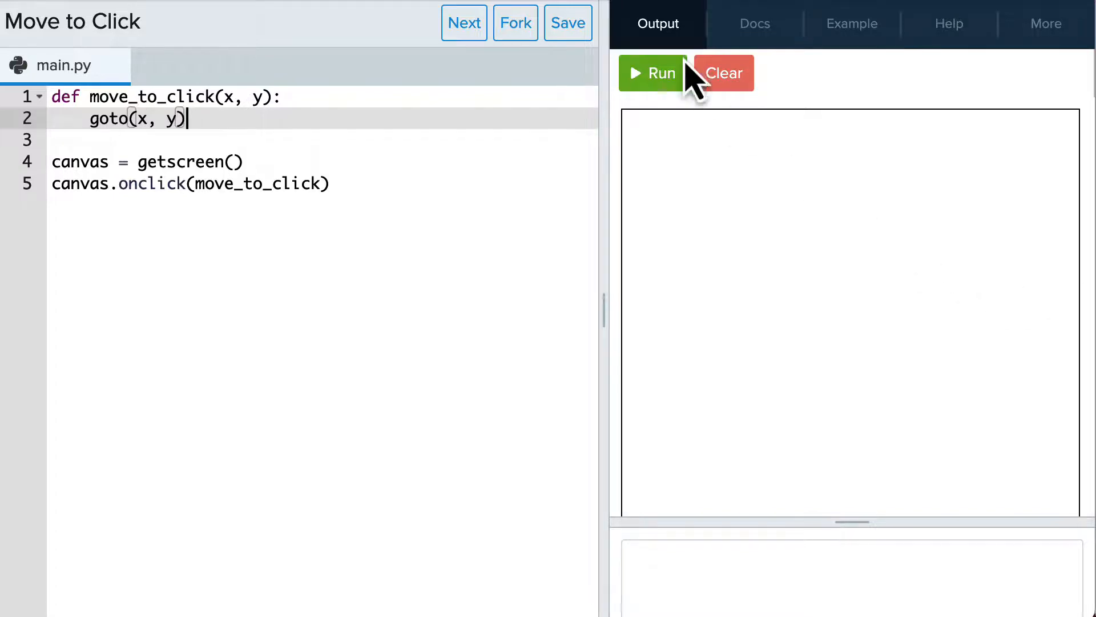
# Run the program and click a canvas point to send Tracy there.
pyautogui.click(652, 72)
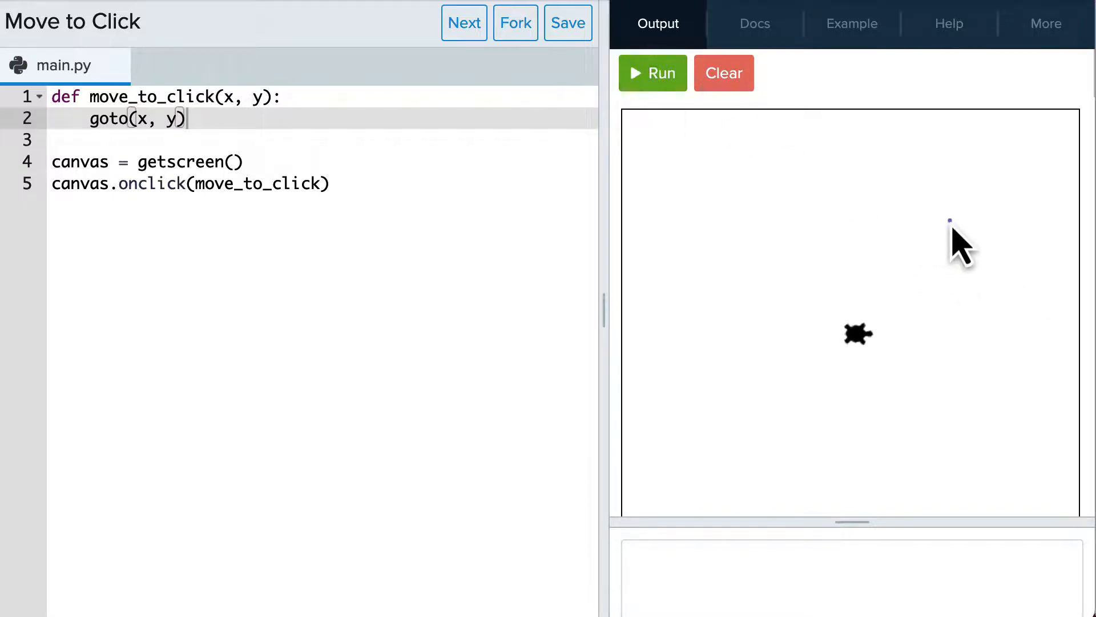
pyautogui.click(949, 222)
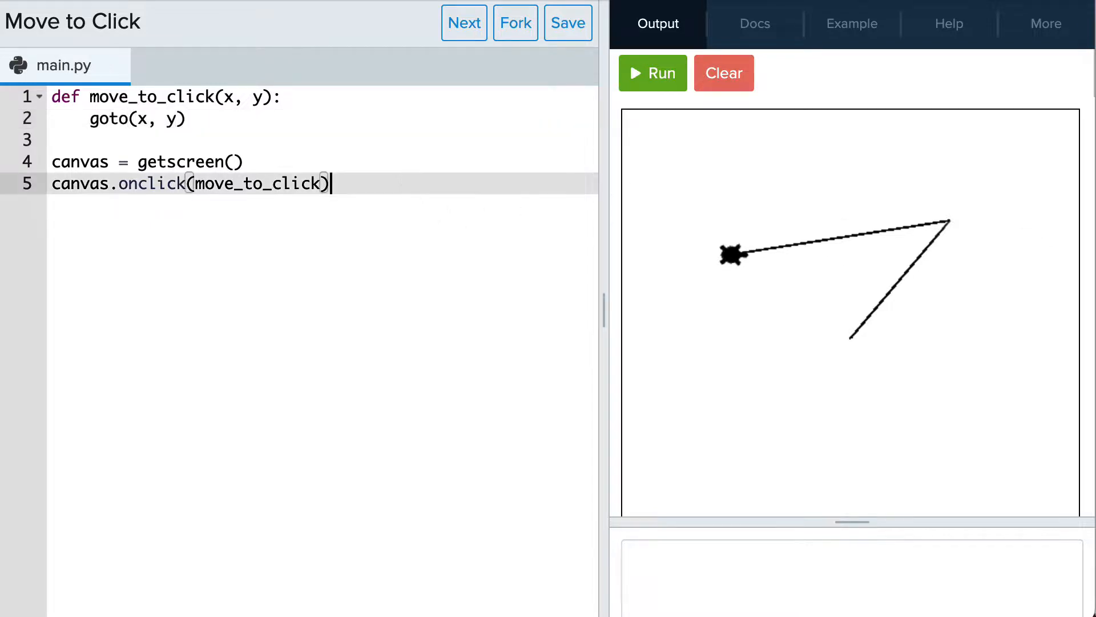
# Add count = 0 at the bottom, plus count = count + 1 and print(count) in move_to_click.
pyautogui.write('count = 0')
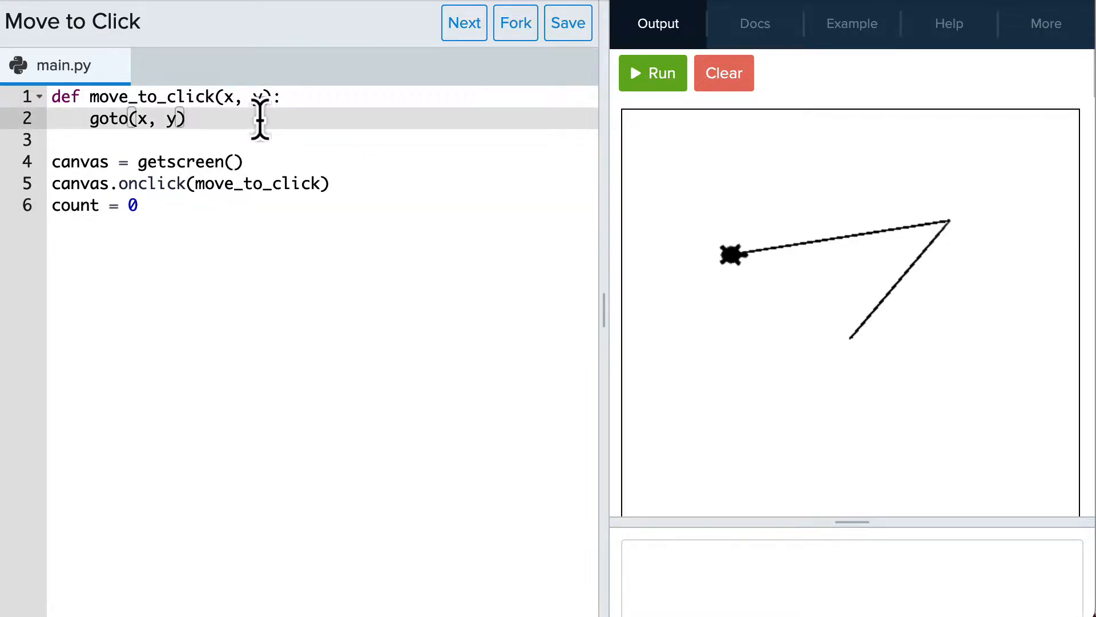
pyautogui.write('count = count +')
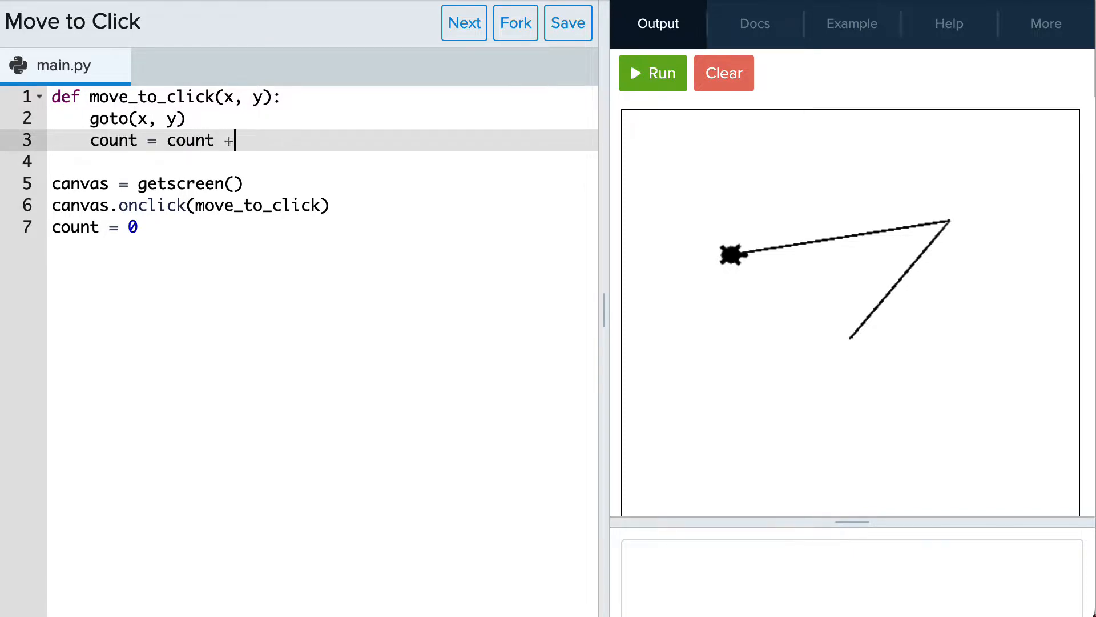
pyautogui.write('1')
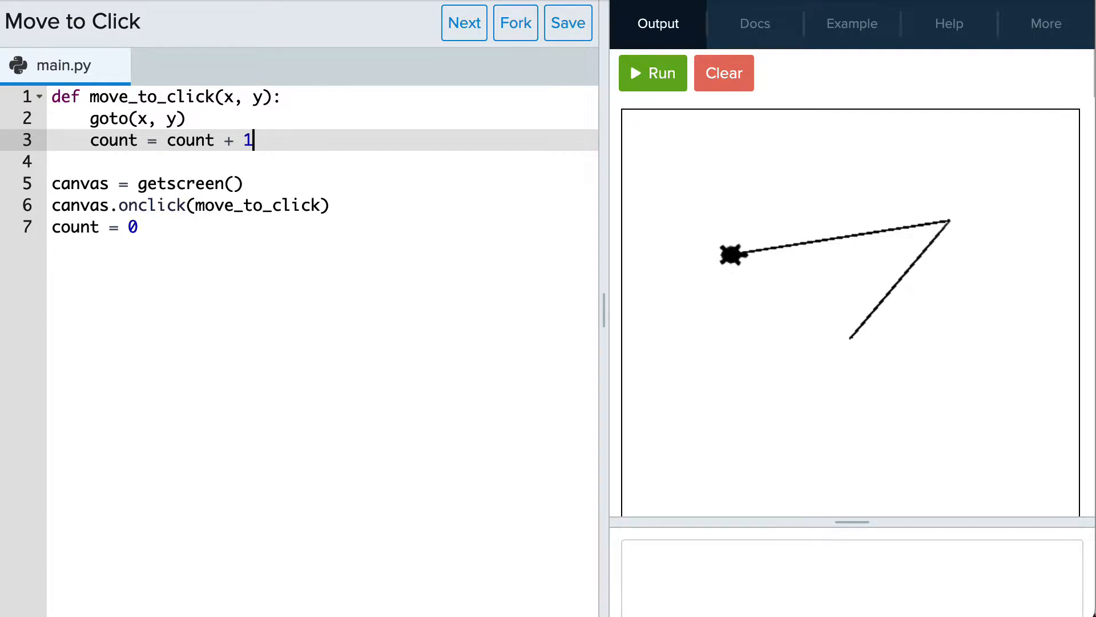
pyautogui.write('print(count)')
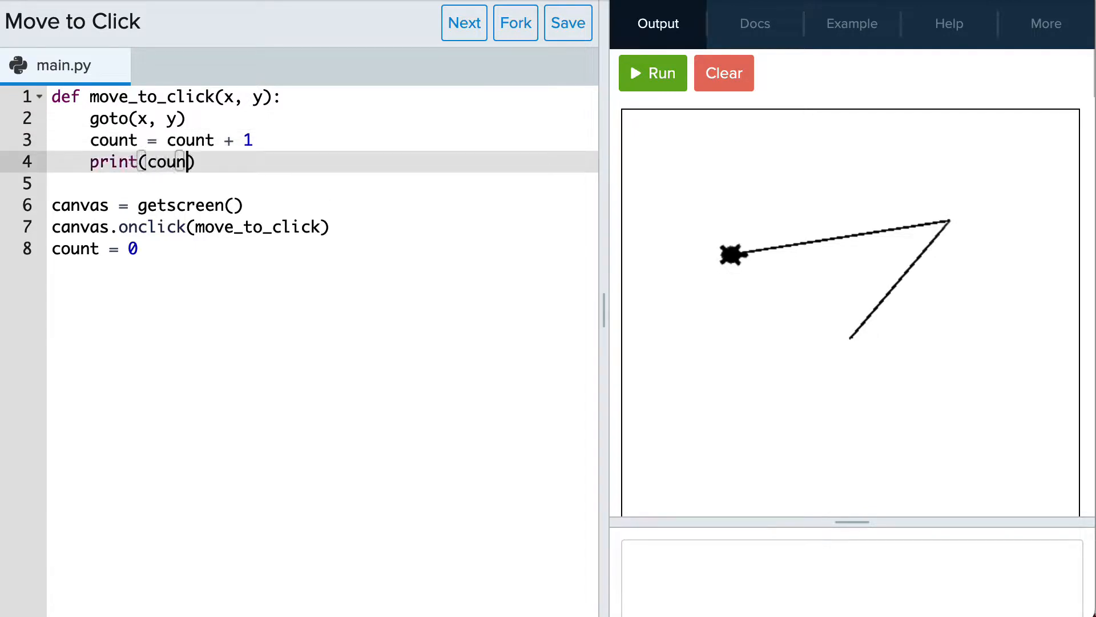
pyautogui.write('t')
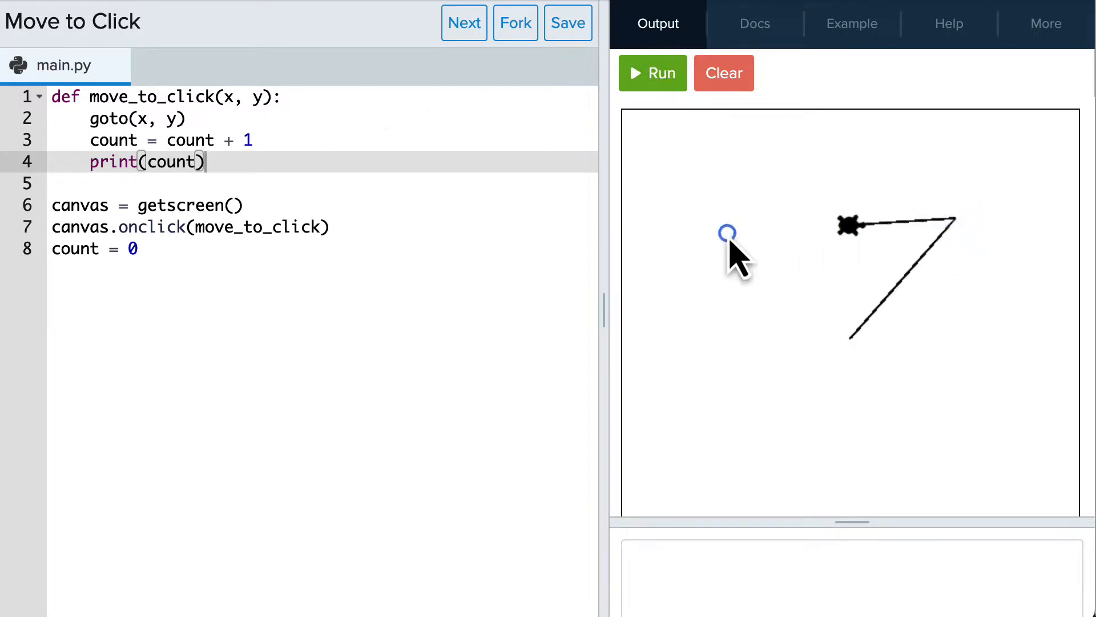
# Click a new canvas point to test the counter.
pyautogui.click(727, 233)
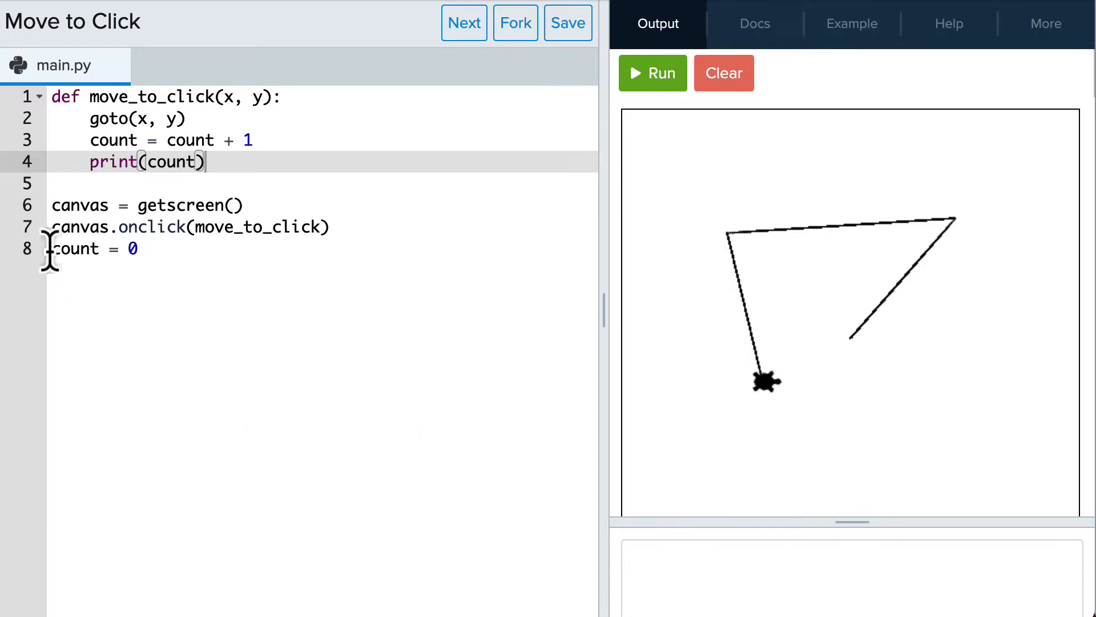
# Prefix the count references with canvas. so the counter becomes canvas.count.
pyautogui.write('canvas.')
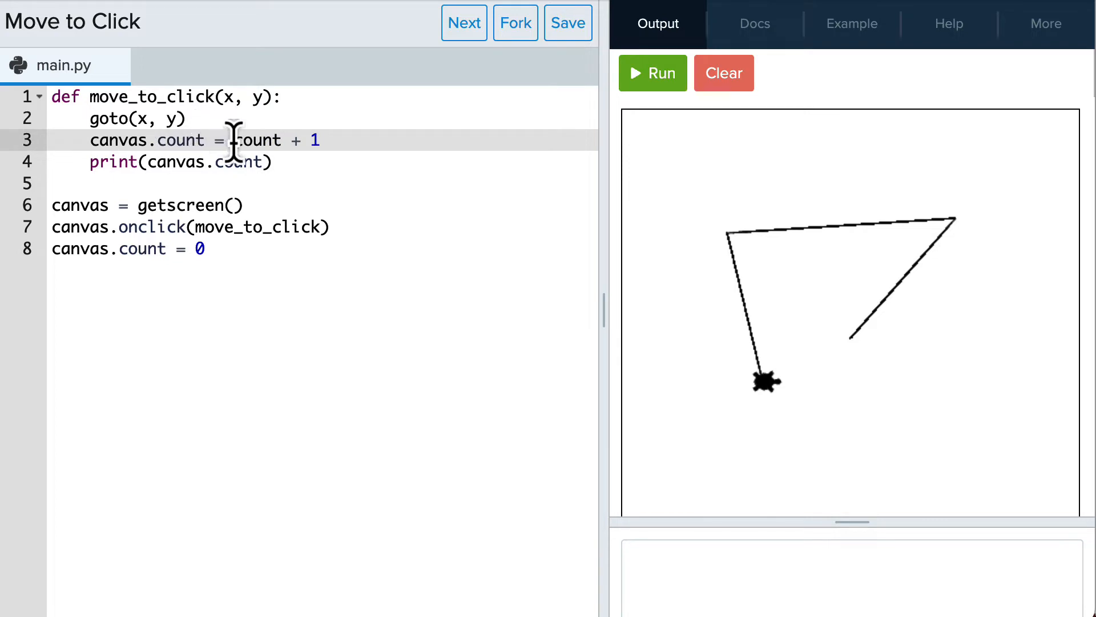
pyautogui.write('canvas.c')
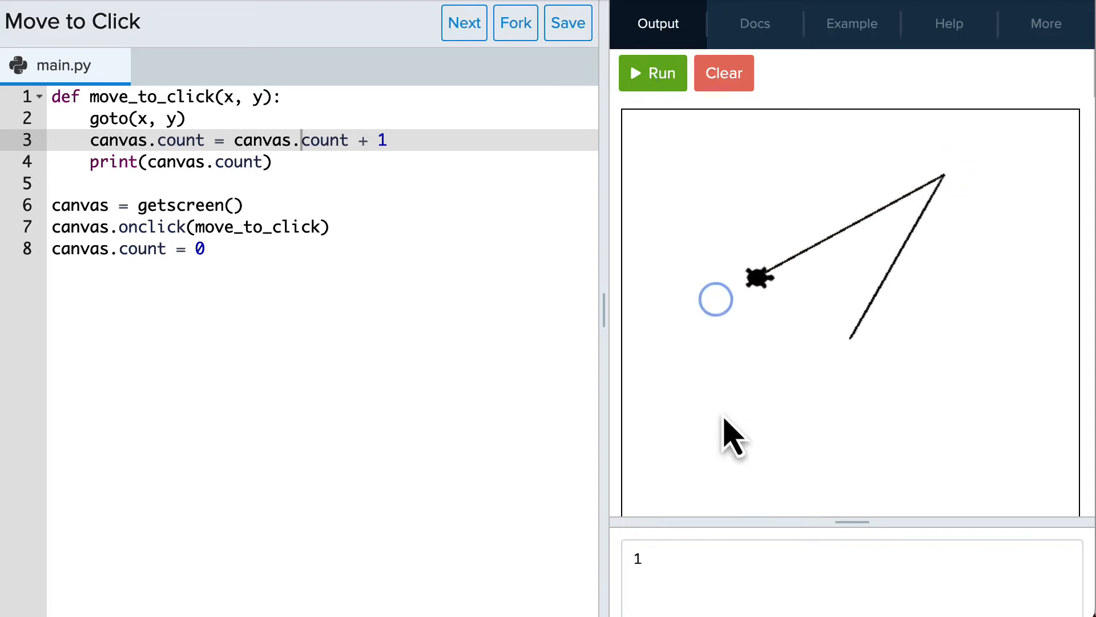
# Click the same canvas point twice more, raising the printed count.
pyautogui.click(888, 451)
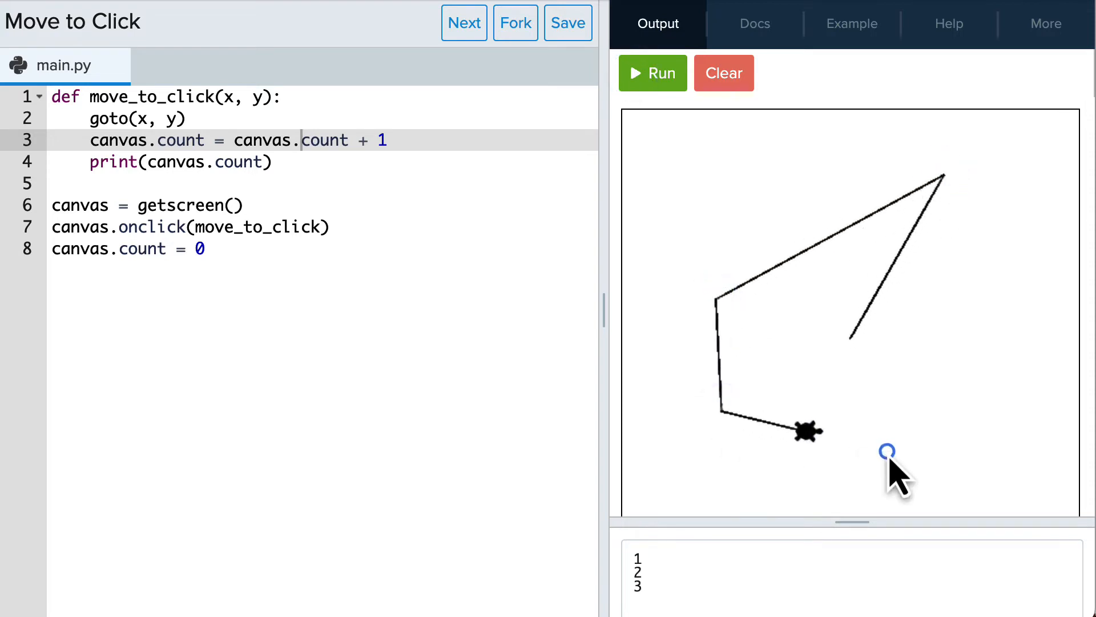
pyautogui.click(888, 451)
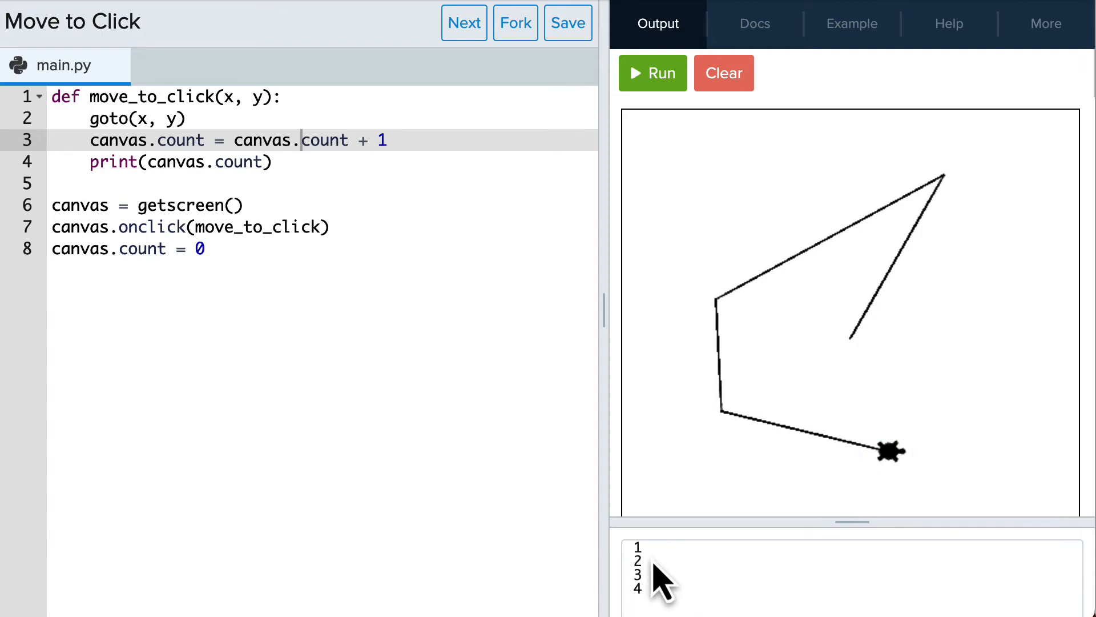